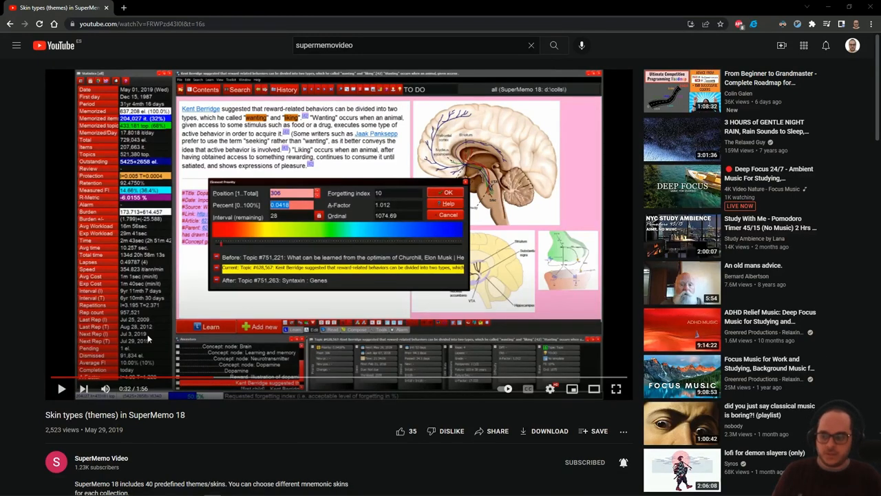
{"action": "mouse_move", "coordinate": [84, 424]}
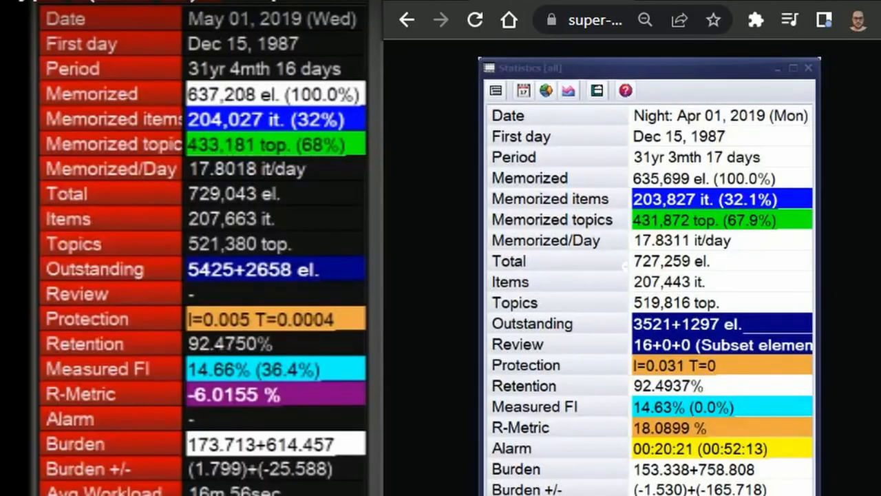
{"action": "mouse_move", "coordinate": [719, 241]}
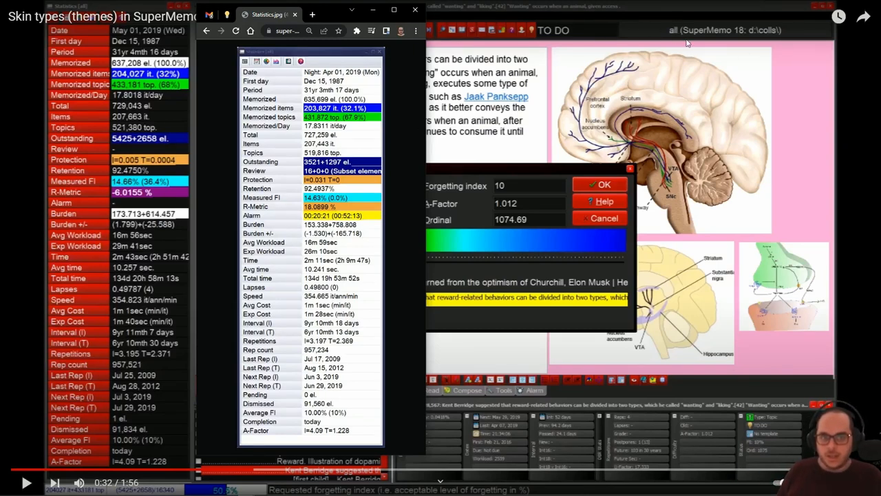
{"action": "mouse_move", "coordinate": [648, 52]}
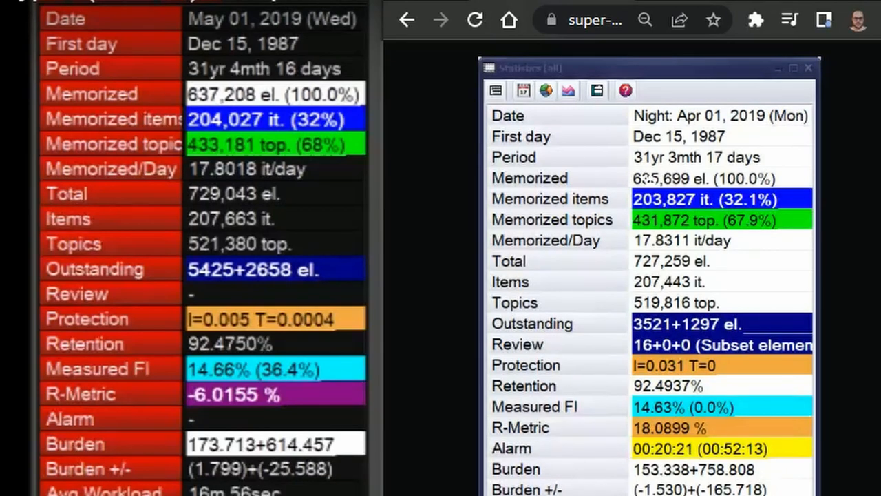
{"action": "mouse_move", "coordinate": [218, 99]}
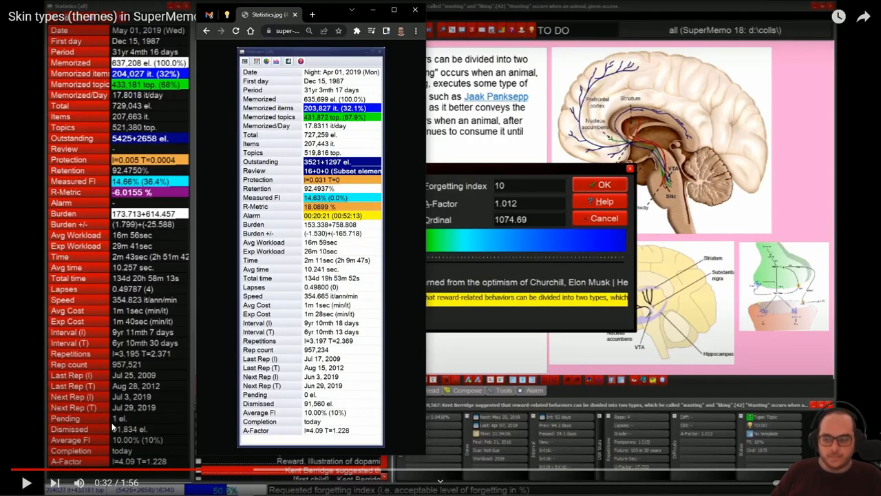
{"action": "mouse_move", "coordinate": [232, 402]}
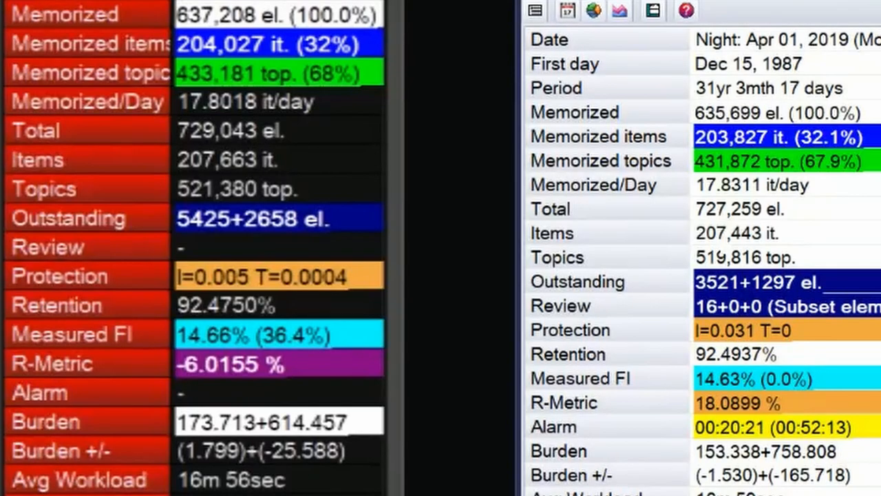
{"action": "mouse_move", "coordinate": [379, 126]}
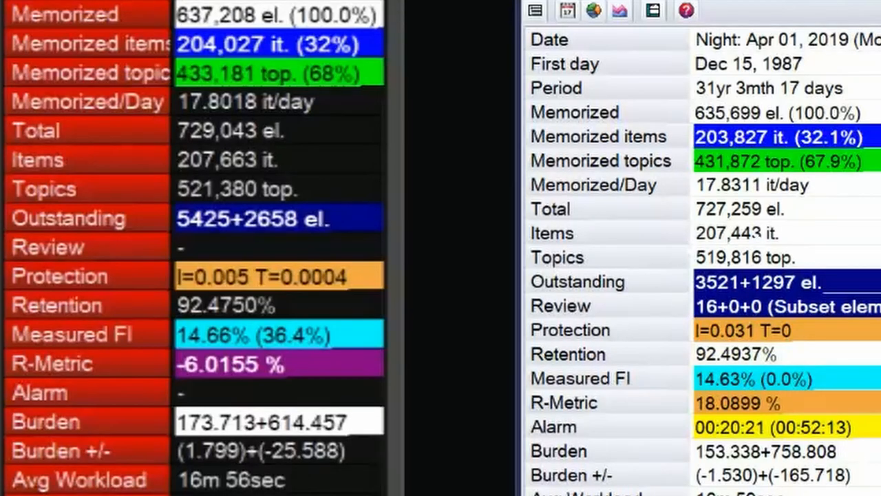
{"action": "mouse_move", "coordinate": [724, 132]}
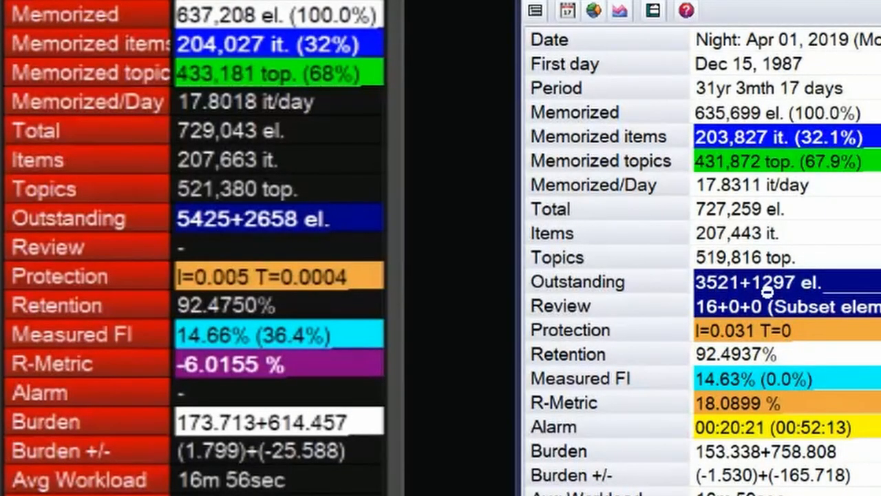
{"action": "mouse_move", "coordinate": [842, 298]}
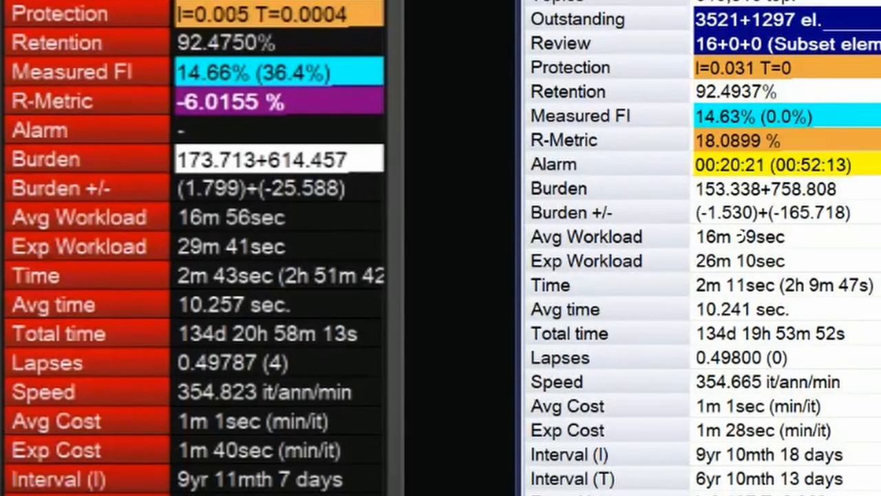
{"action": "mouse_move", "coordinate": [159, 231]}
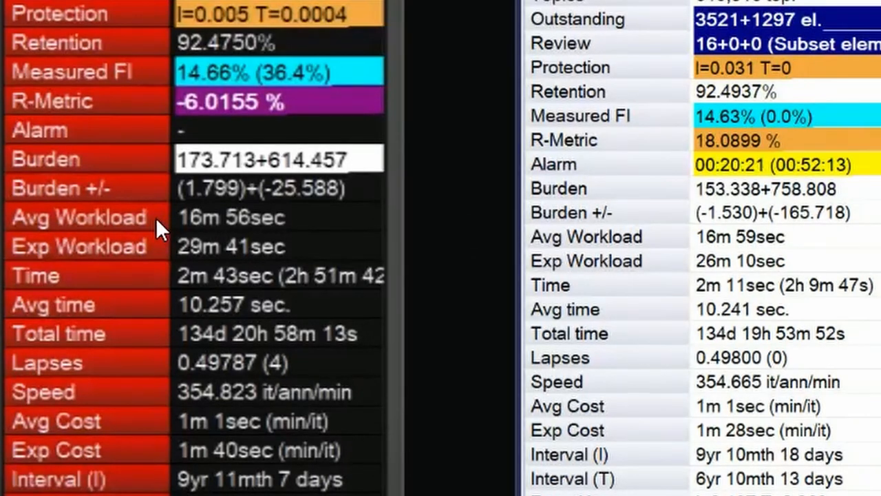
{"action": "mouse_move", "coordinate": [181, 234]}
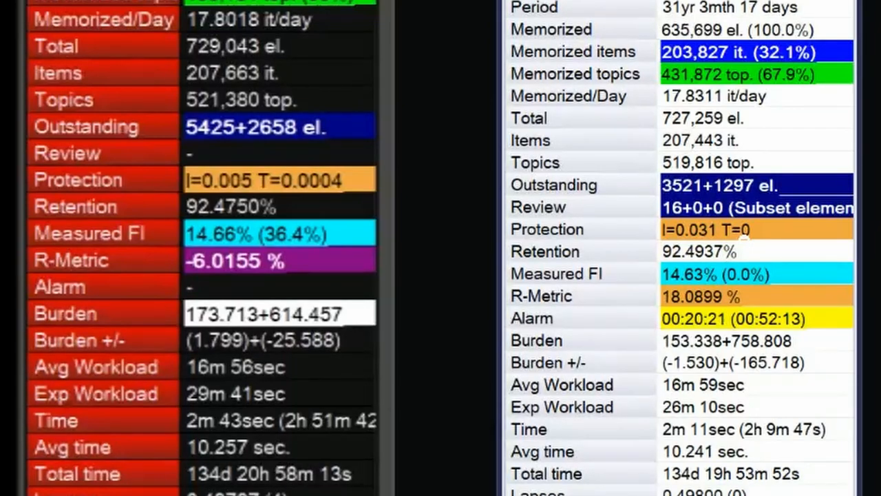
{"action": "mouse_move", "coordinate": [306, 206]}
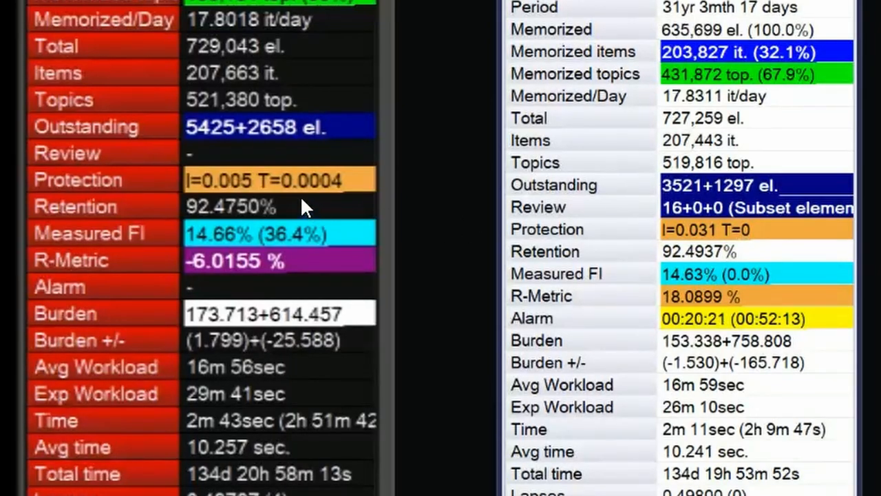
{"action": "mouse_move", "coordinate": [344, 195]}
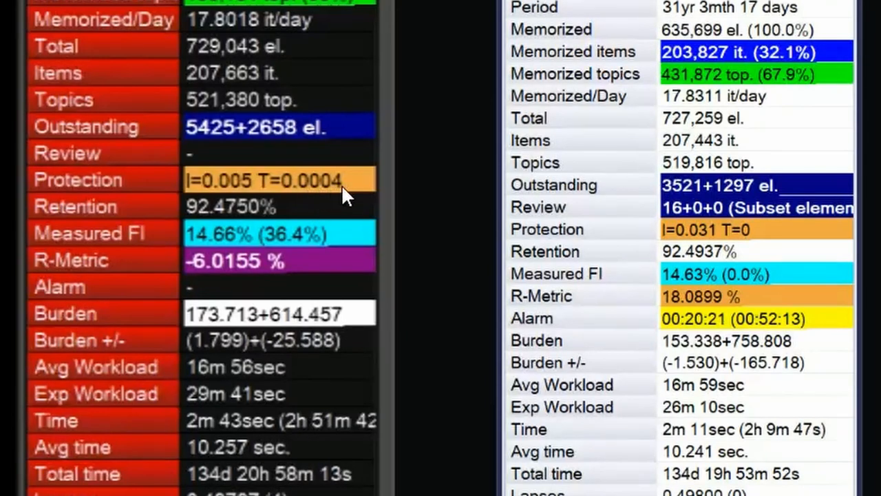
{"action": "mouse_move", "coordinate": [344, 182]}
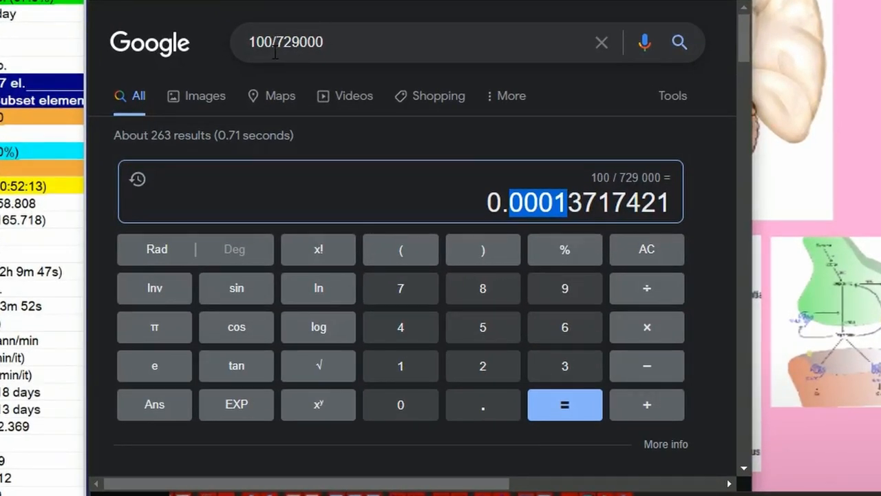
Switch browser tabs to bring the Google calculator result 100/729000 alongside the statistics.
{"action": "left_click", "coordinate": [296, 41]}
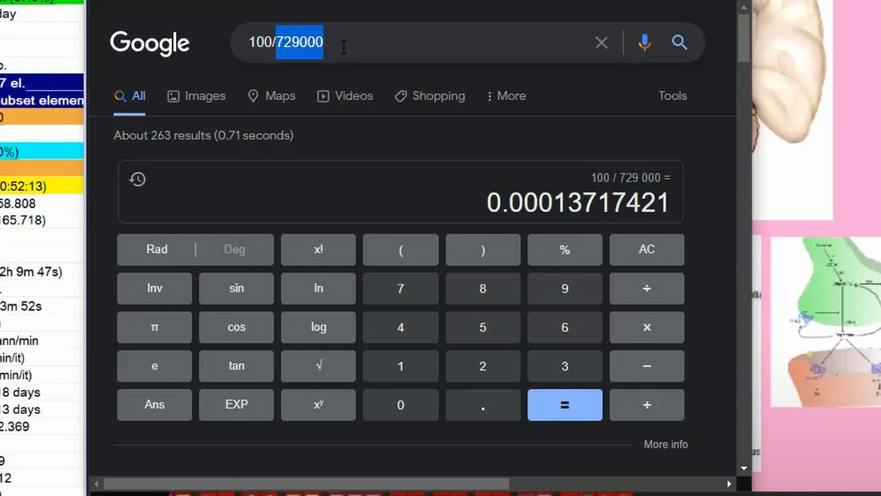
{"action": "mouse_move", "coordinate": [193, 62]}
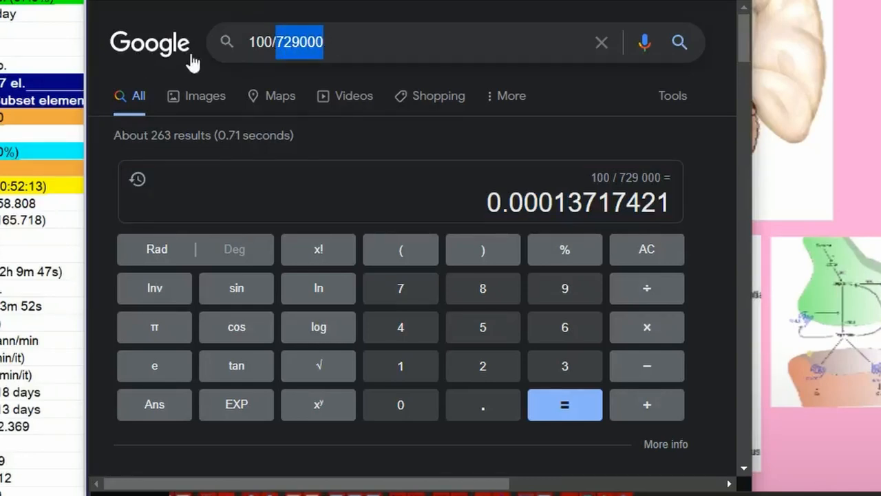
{"action": "left_click", "coordinate": [315, 41]}
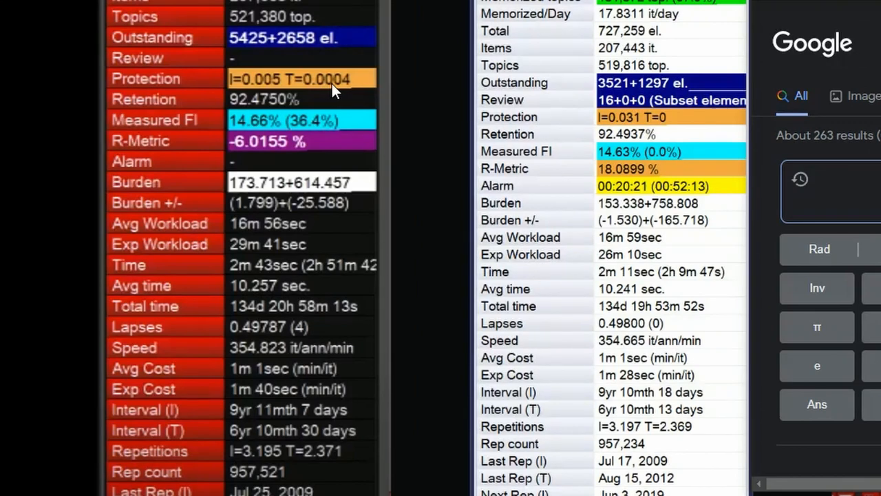
{"action": "mouse_move", "coordinate": [333, 90]}
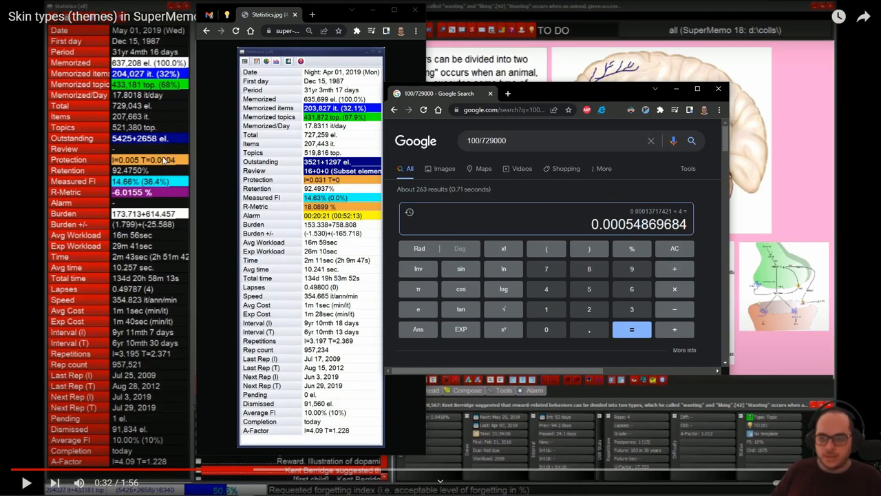
{"action": "mouse_move", "coordinate": [161, 160]}
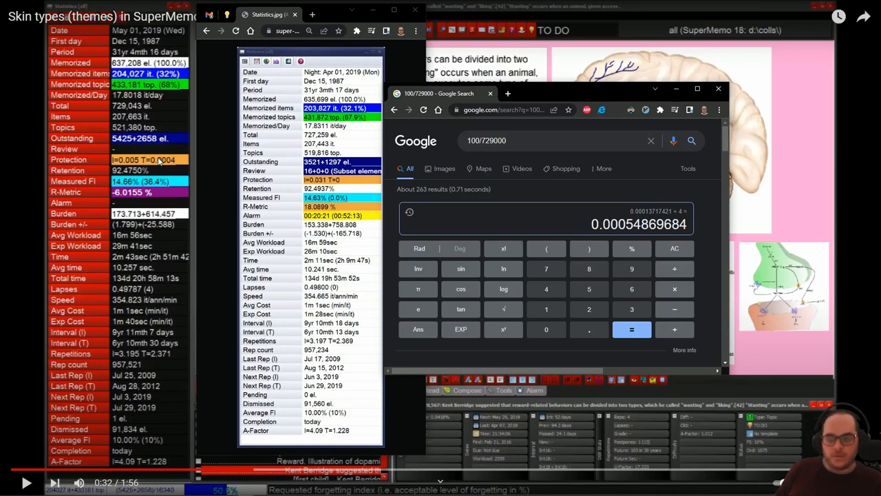
{"action": "mouse_move", "coordinate": [441, 160]}
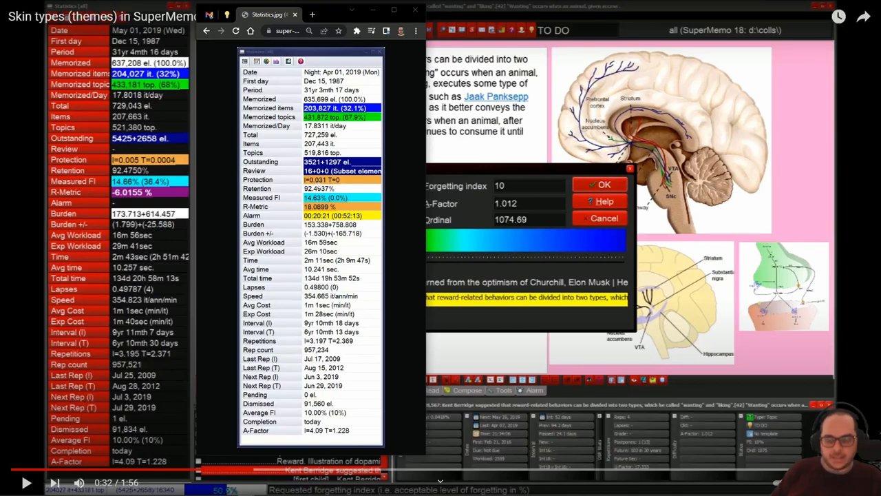
{"action": "mouse_move", "coordinate": [181, 173]}
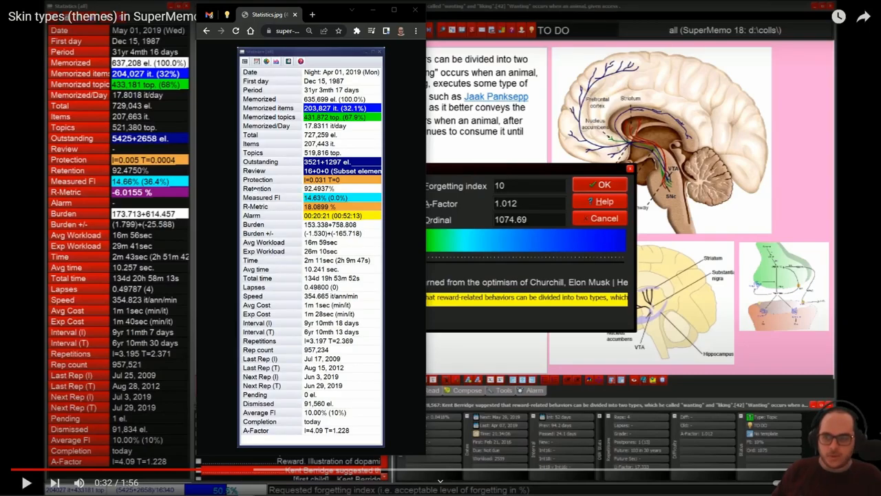
{"action": "mouse_move", "coordinate": [163, 180]}
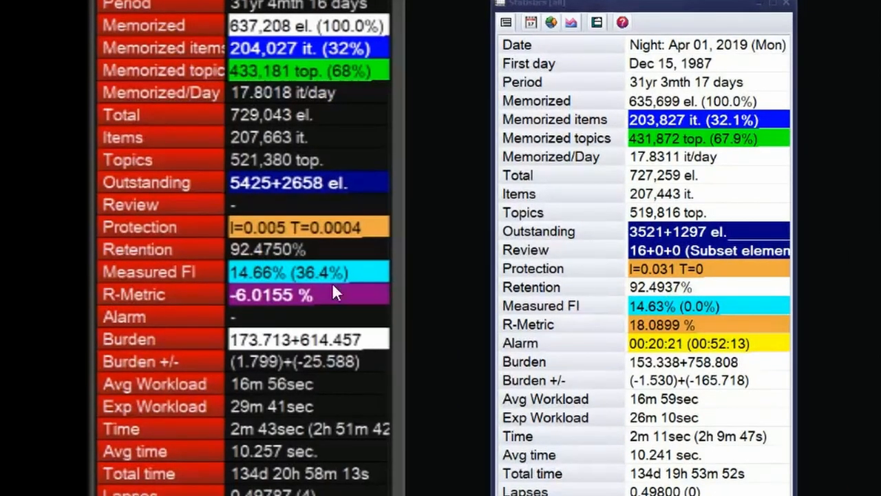
{"action": "mouse_move", "coordinate": [275, 265]}
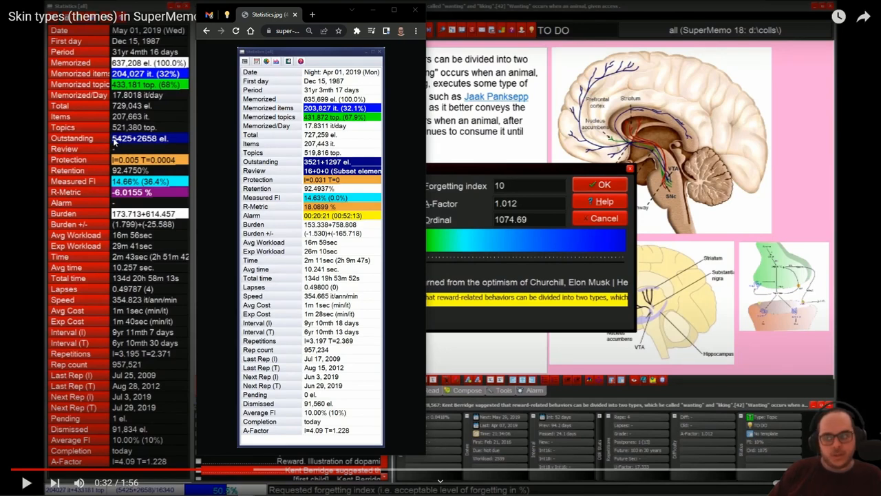
{"action": "mouse_move", "coordinate": [117, 141]}
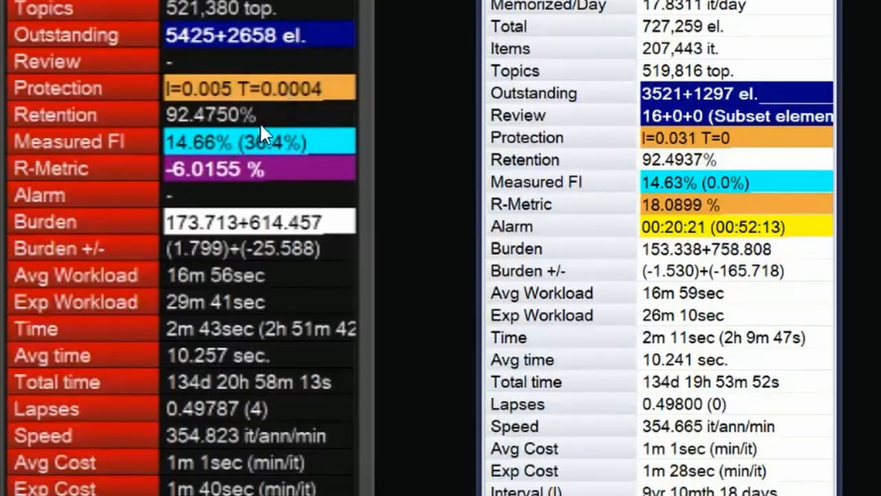
{"action": "mouse_move", "coordinate": [248, 66]}
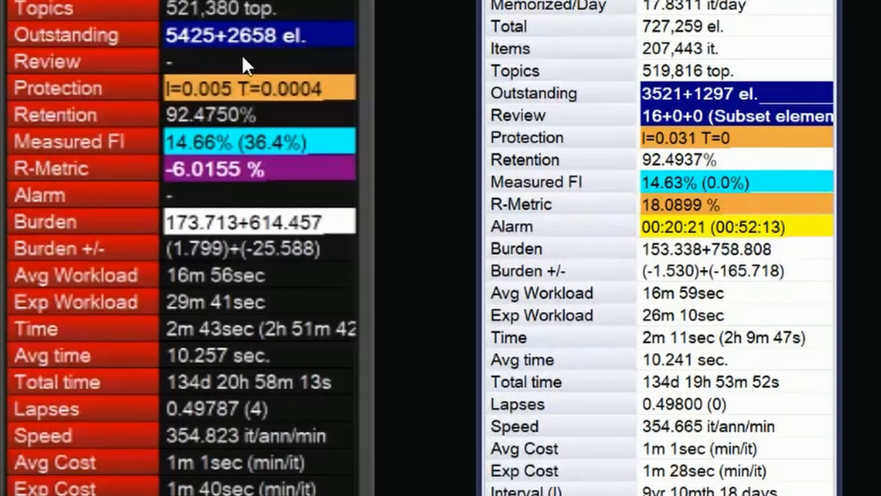
{"action": "mouse_move", "coordinate": [265, 159]}
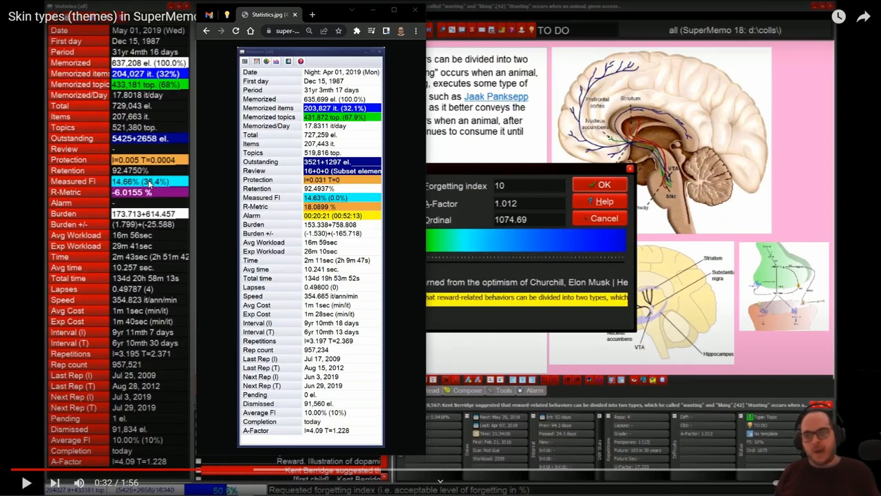
{"action": "mouse_move", "coordinate": [149, 181]}
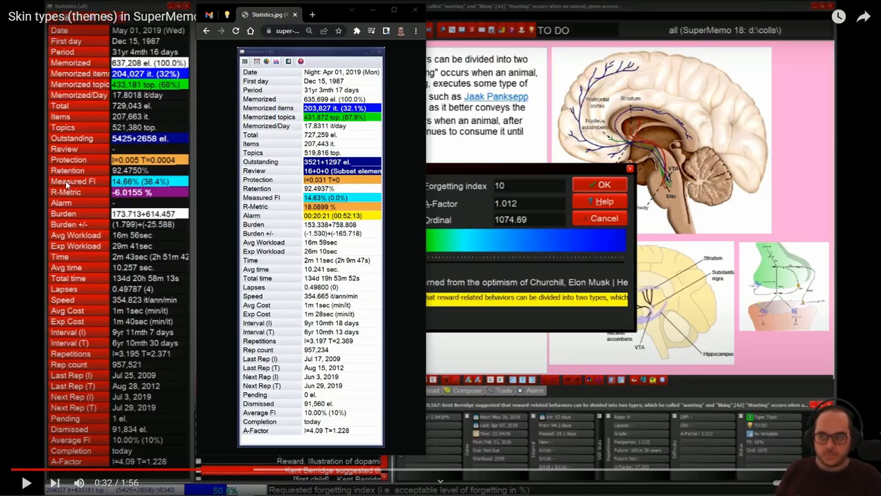
{"action": "mouse_move", "coordinate": [68, 184]}
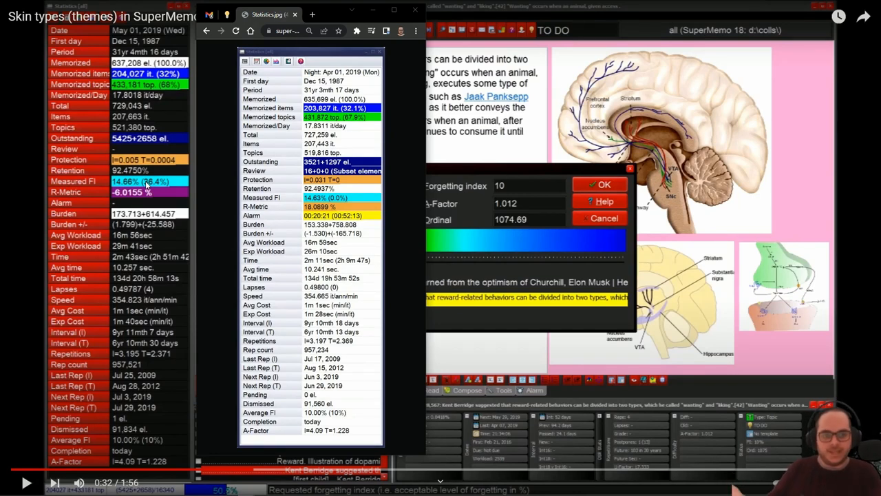
{"action": "mouse_move", "coordinate": [99, 186]}
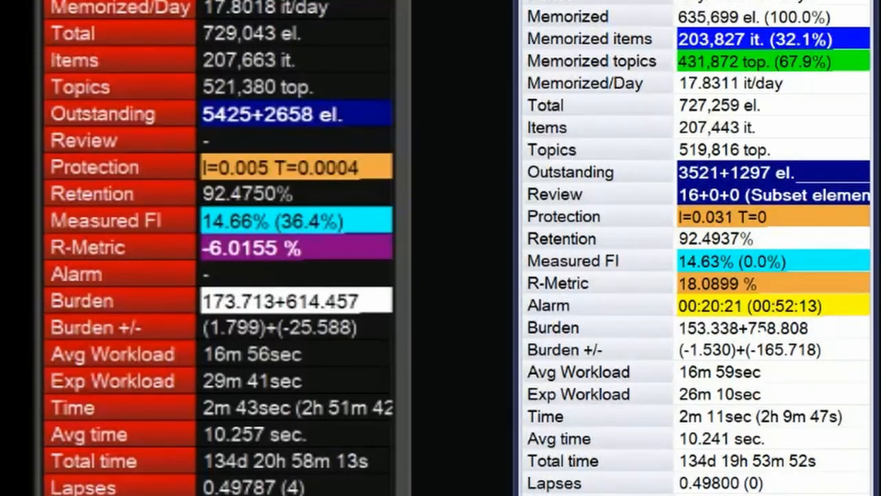
{"action": "mouse_move", "coordinate": [310, 306]}
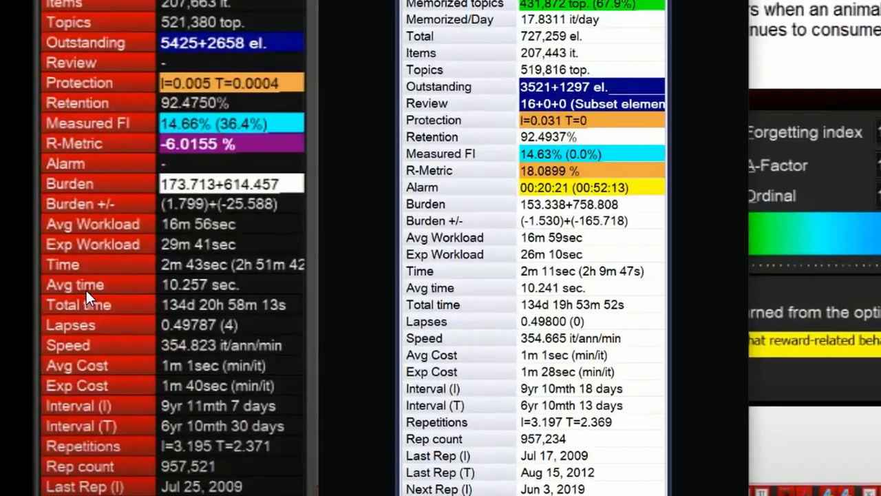
{"action": "scroll", "scroll_direction": "down", "scroll_amount": 3}
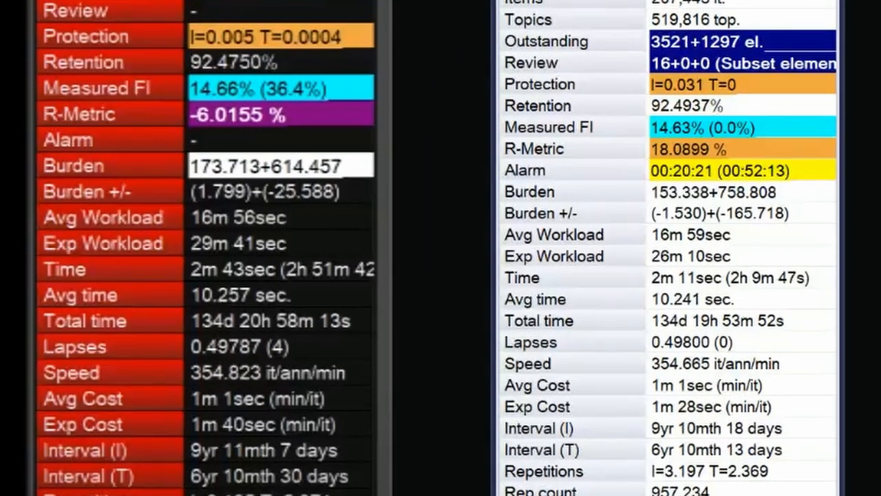
{"action": "mouse_move", "coordinate": [166, 301]}
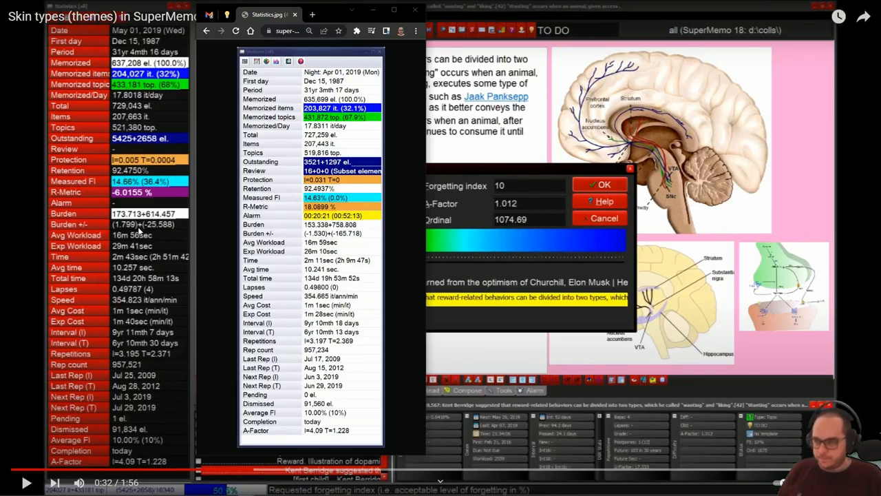
{"action": "mouse_move", "coordinate": [126, 285]}
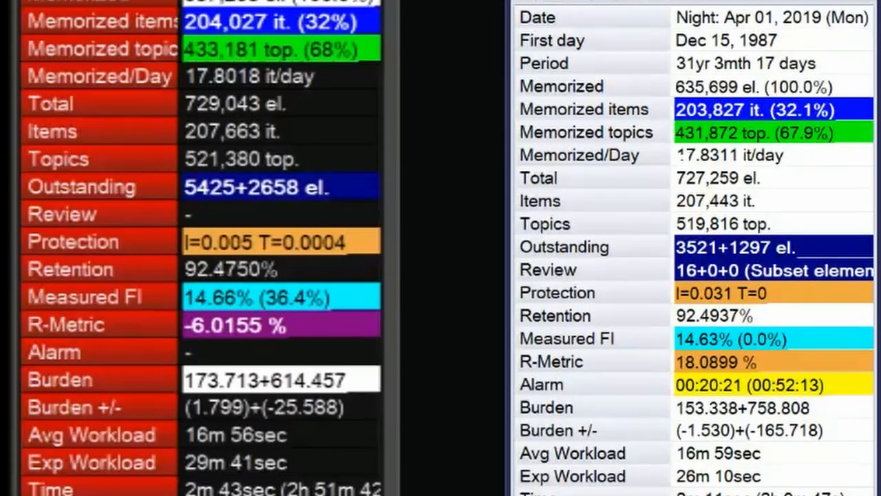
{"action": "mouse_move", "coordinate": [689, 257]}
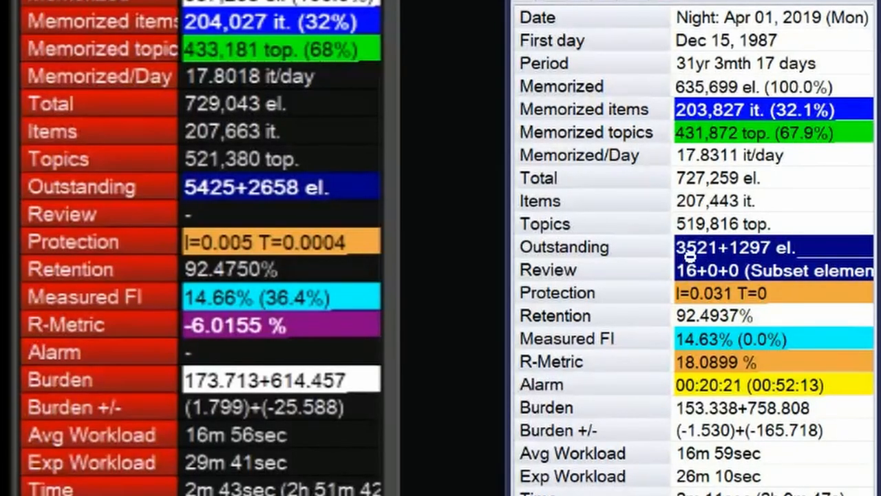
{"action": "mouse_move", "coordinate": [784, 281]}
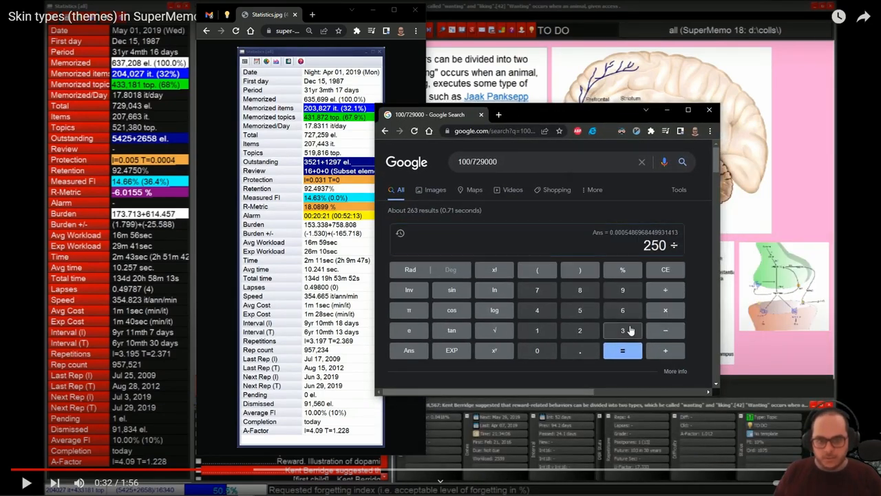
Read Google's calculator result 957234/203827 = 4.69630618122 for the repetition ratio.
{"action": "left_click", "coordinate": [622, 351]}
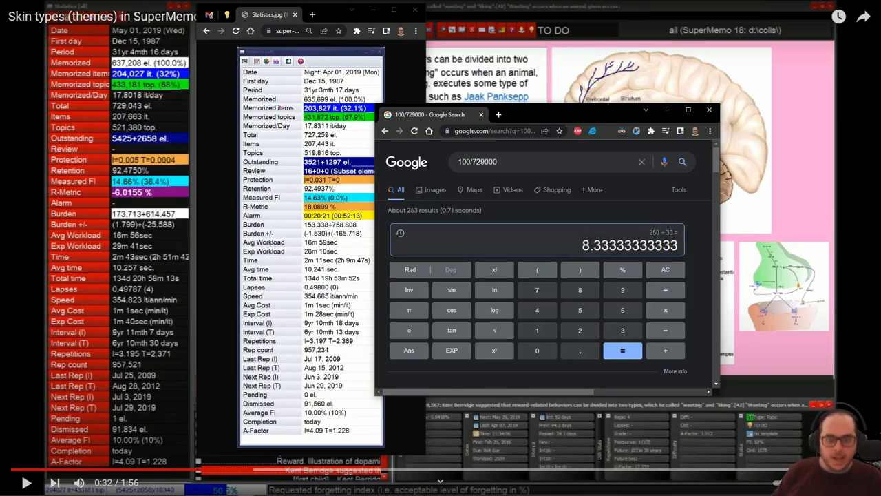
{"action": "mouse_move", "coordinate": [575, 242]}
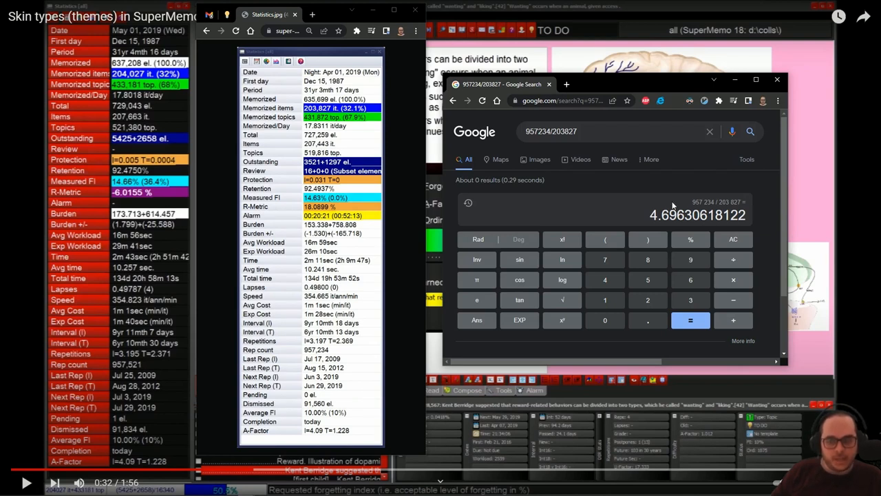
{"action": "mouse_move", "coordinate": [672, 213]}
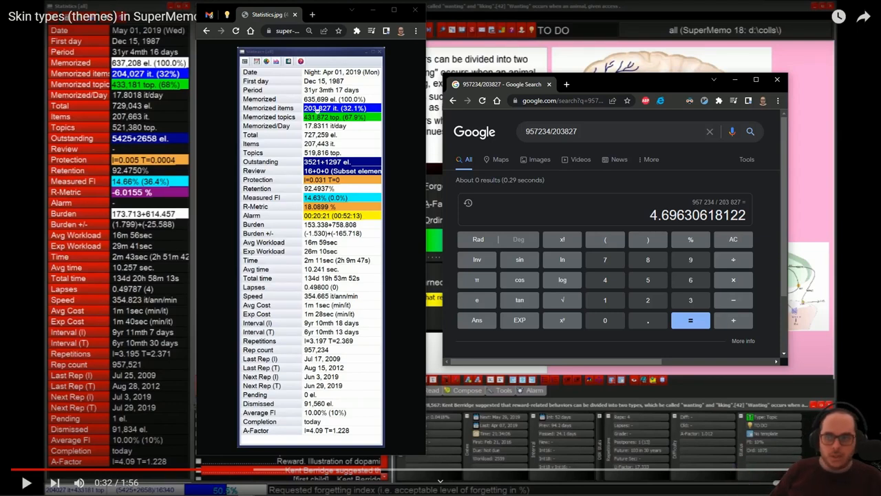
{"action": "mouse_move", "coordinate": [515, 206]}
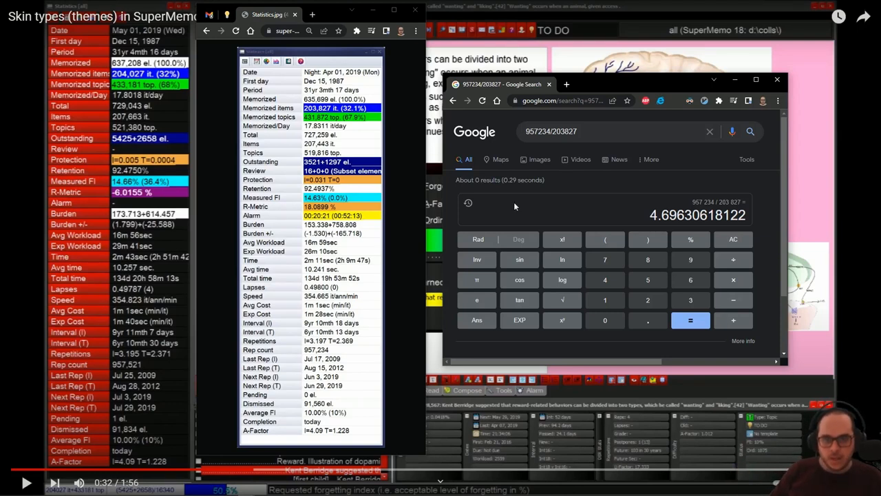
{"action": "double_click", "coordinate": [696, 215]}
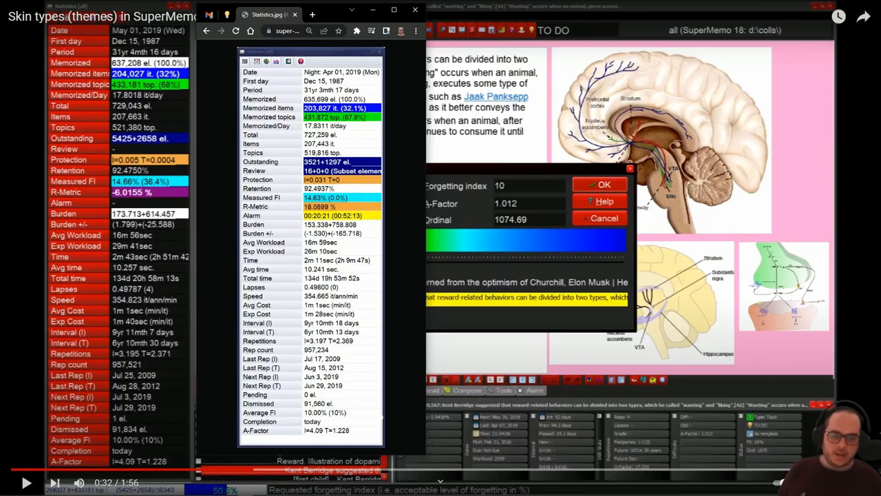
{"action": "mouse_move", "coordinate": [397, 421]}
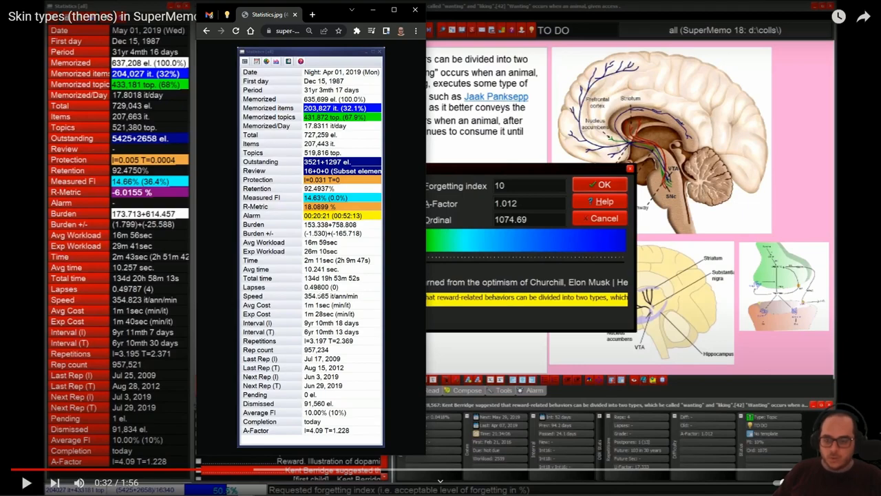
{"action": "mouse_move", "coordinate": [540, 485]}
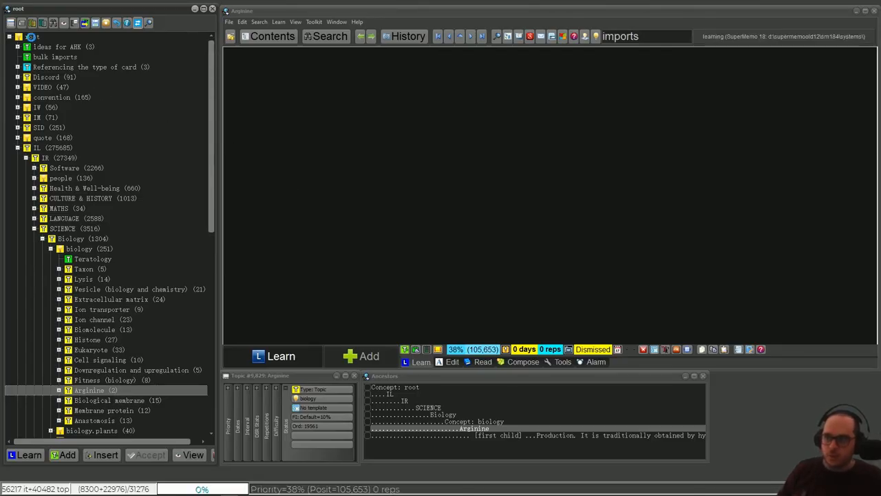
Show Statistics (Shift+Ctrl+B) for a knowledge-tree branch from its context menu.
{"action": "right_click", "coordinate": [30, 39]}
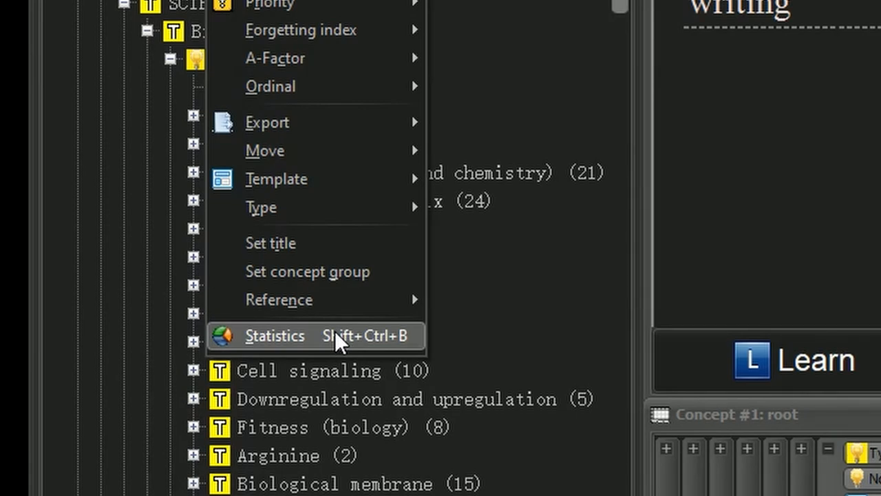
{"action": "left_click", "coordinate": [275, 336]}
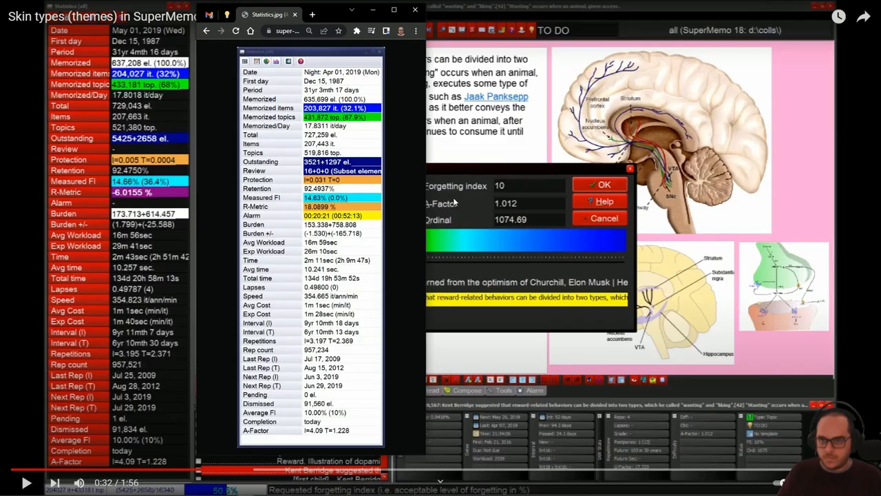